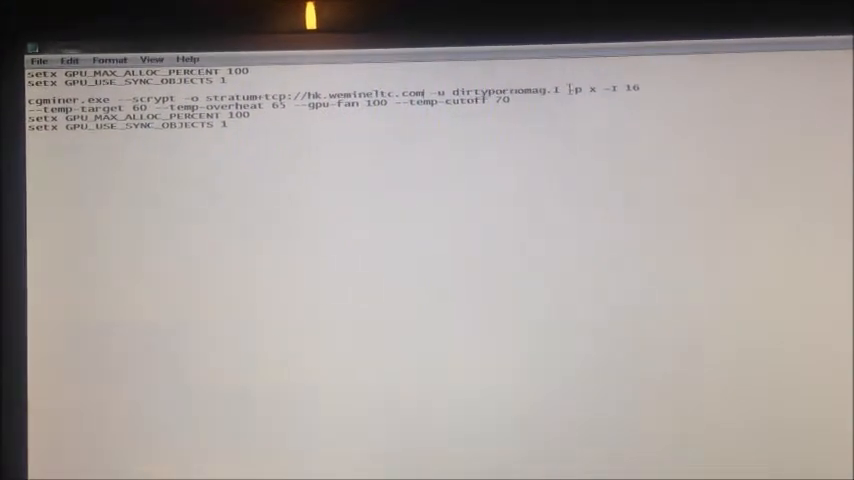
# Replace the pool username in the cgminer batch file, then run CGminer.bat to start cgminer 3.3.0
pyautogui.doubleClick(497, 89)
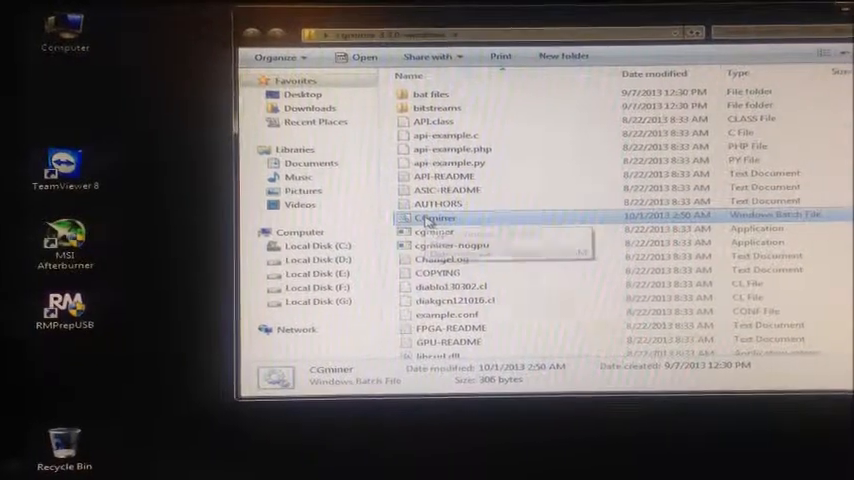
pyautogui.doubleClick(434, 218)
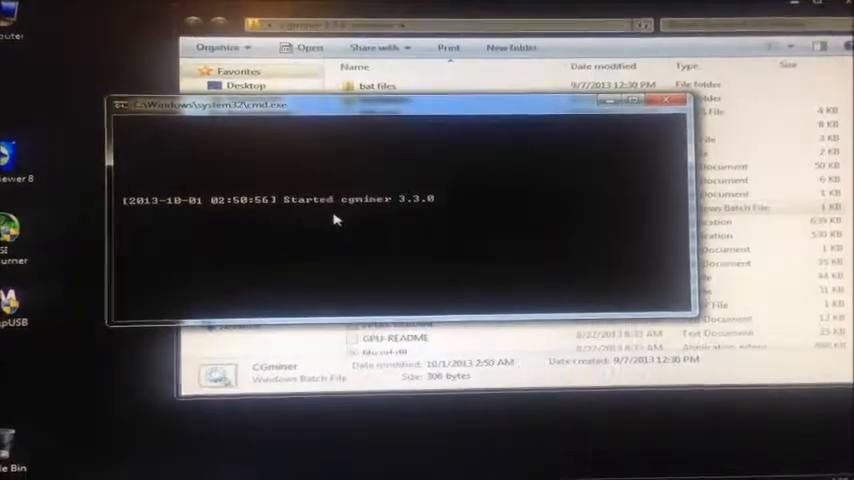